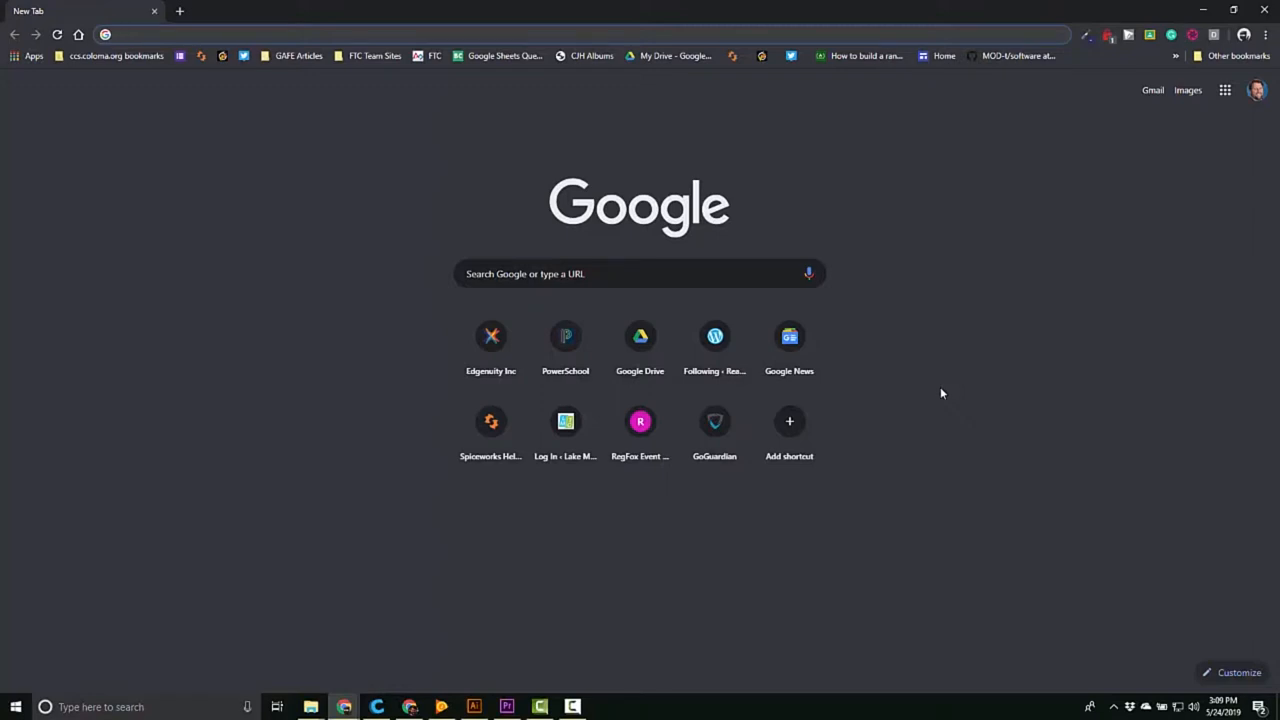
Navigate the new tab to myaccount.google.com
type("mlive.com")
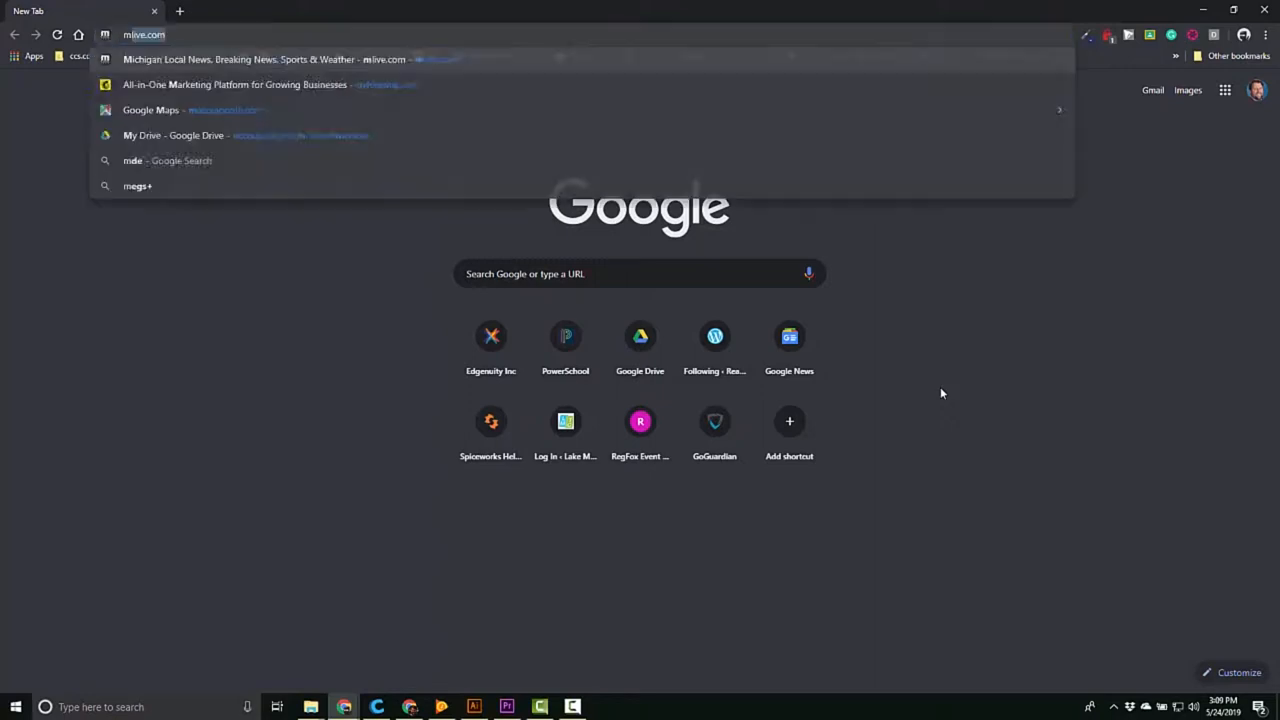
type("myaccount.google.com")
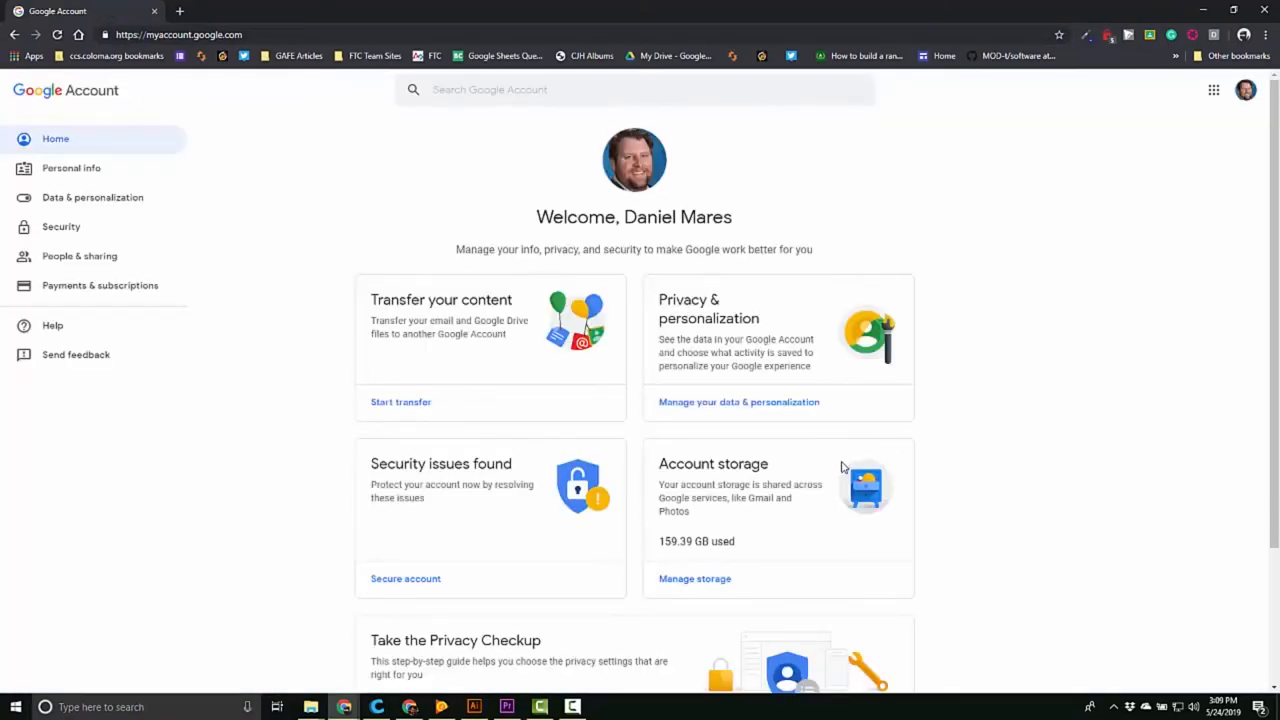
mouse_move(448, 418)
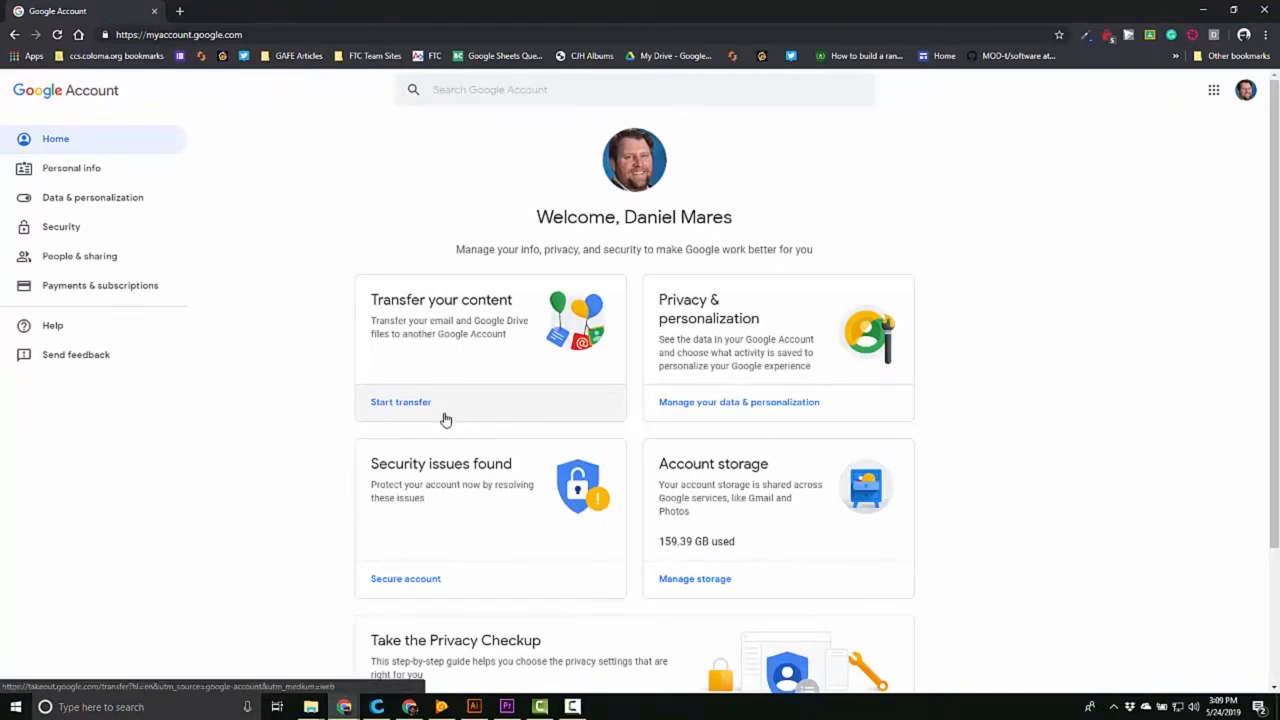
Start the transfer from the Transfer your content card
left_click(400, 400)
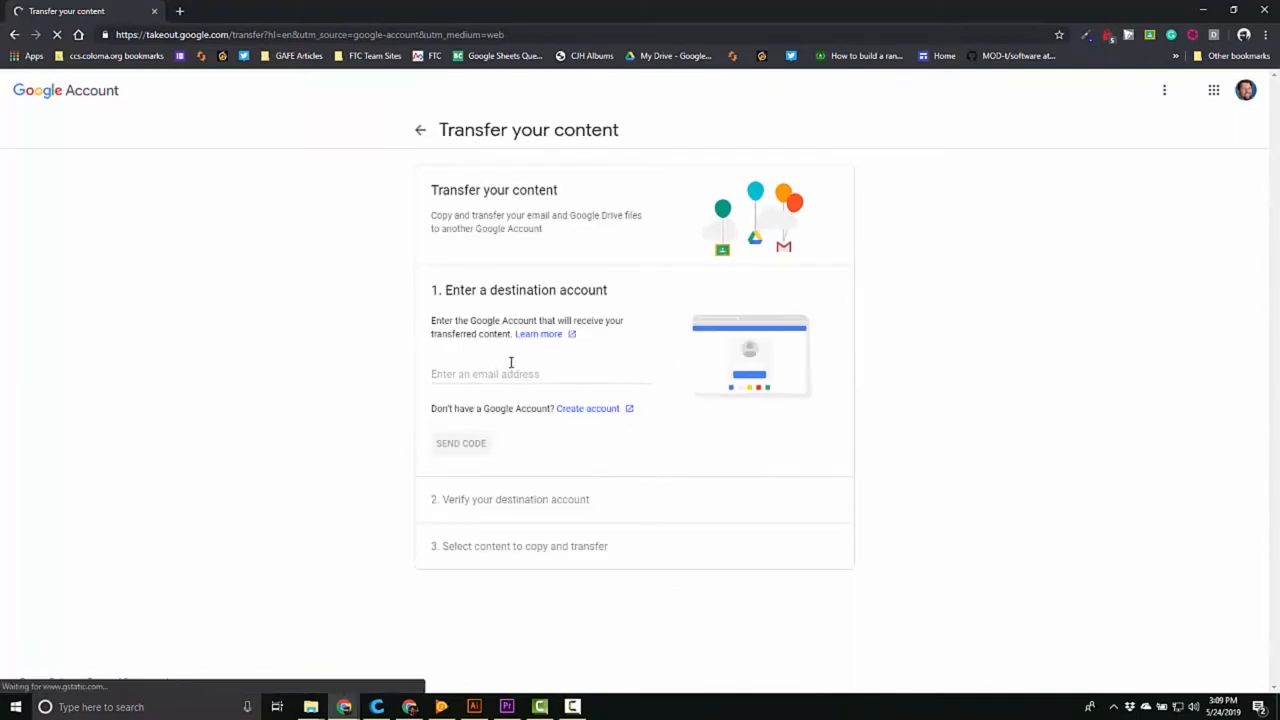
Enter the destination account's email and send it a confirmation code
left_click(484, 374)
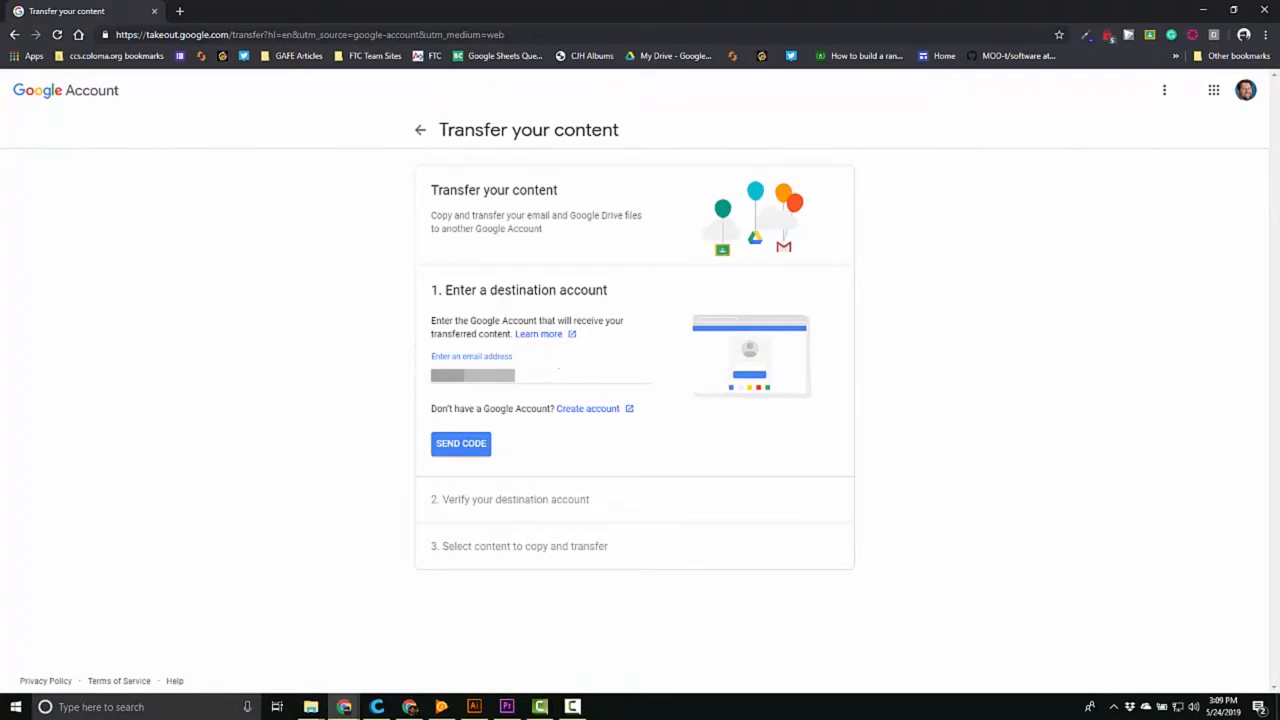
left_click(460, 444)
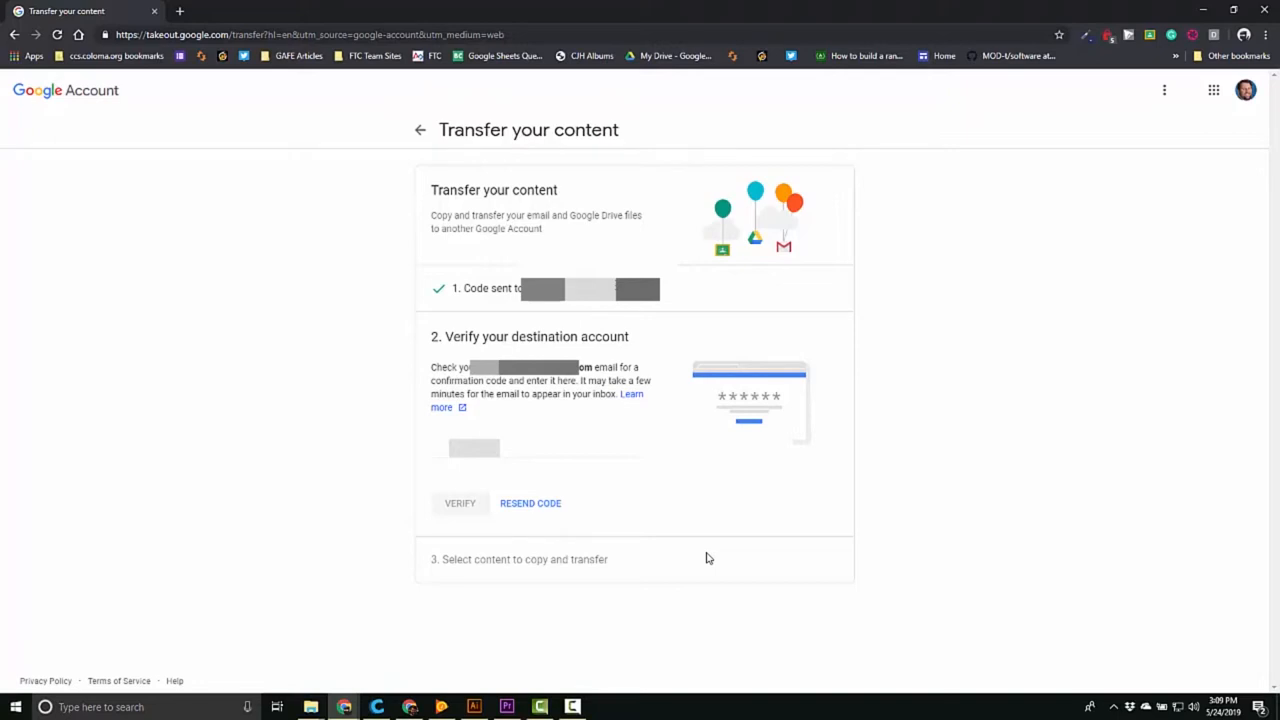
mouse_move(550, 644)
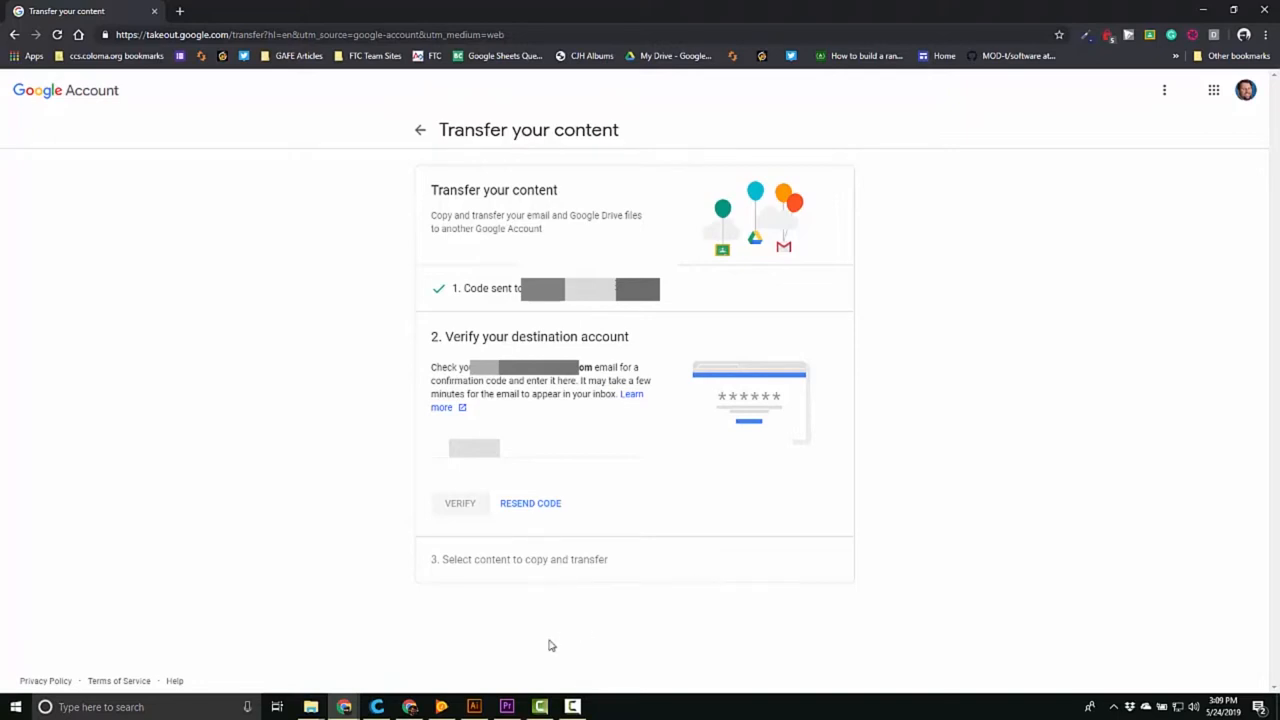
Enter the emailed confirmation code and verify the destination account
left_click(474, 448)
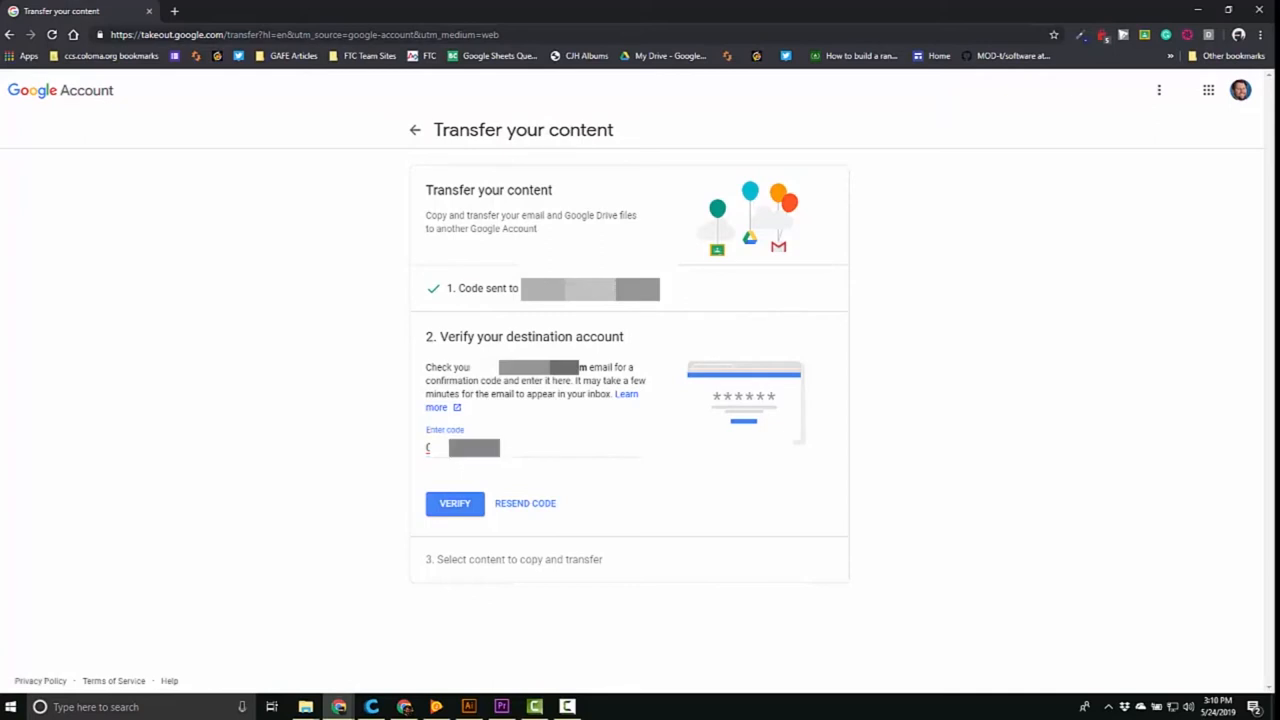
left_click(456, 504)
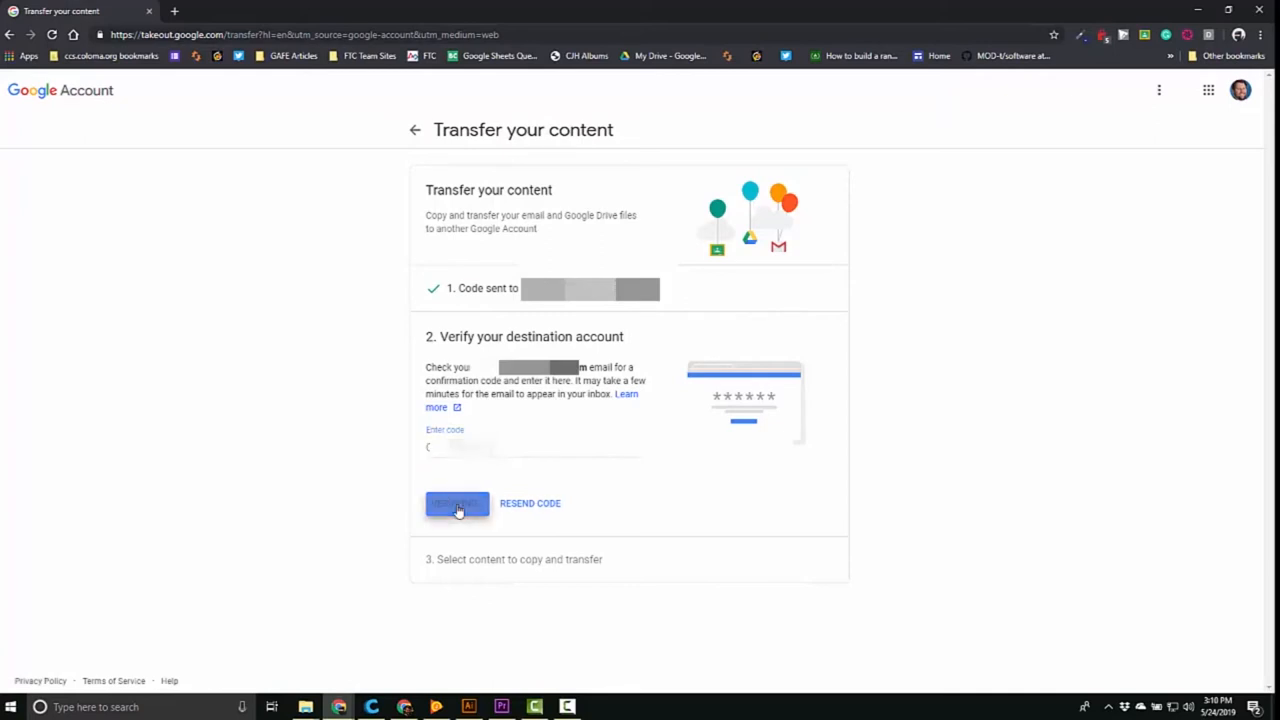
left_click(456, 504)
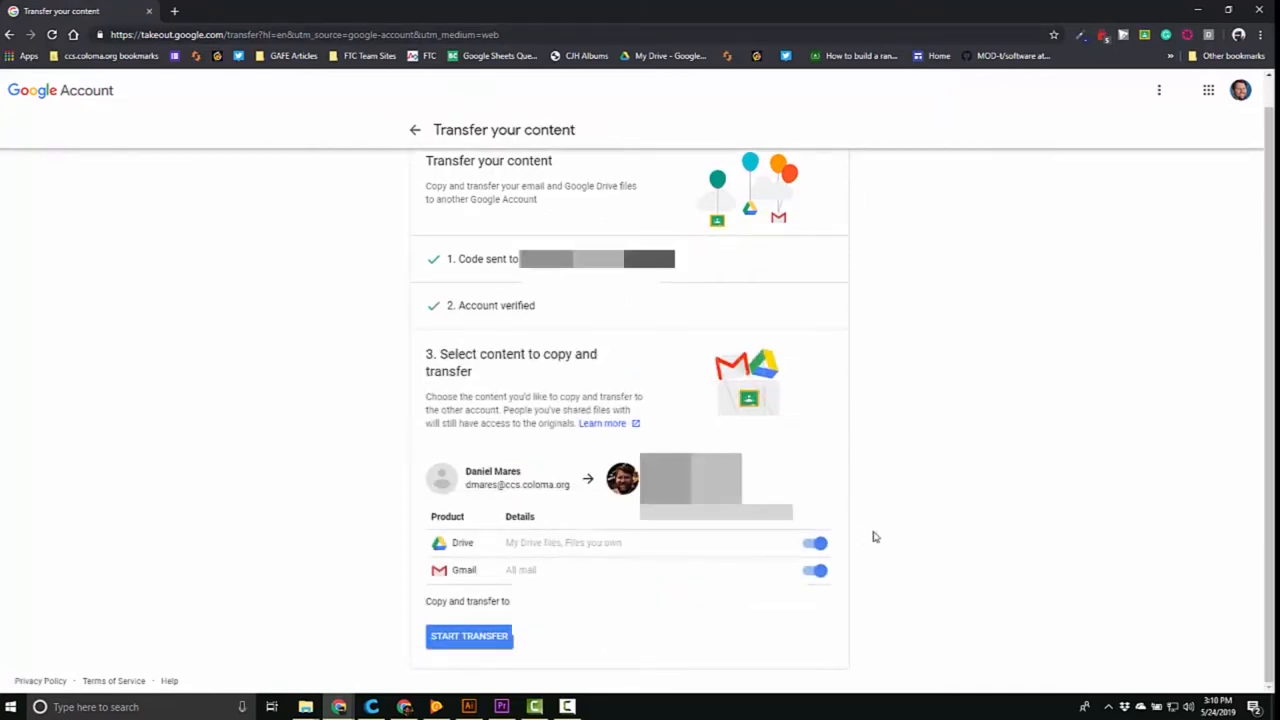
mouse_move(810, 590)
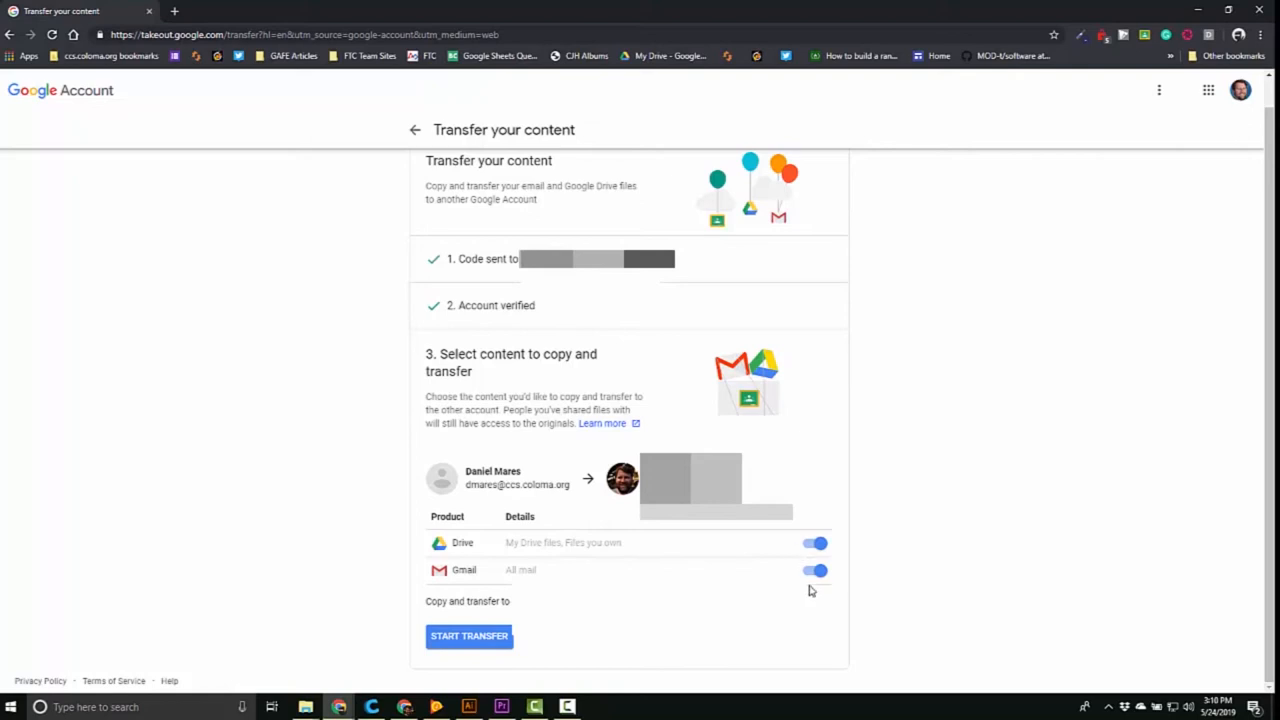
mouse_move(808, 596)
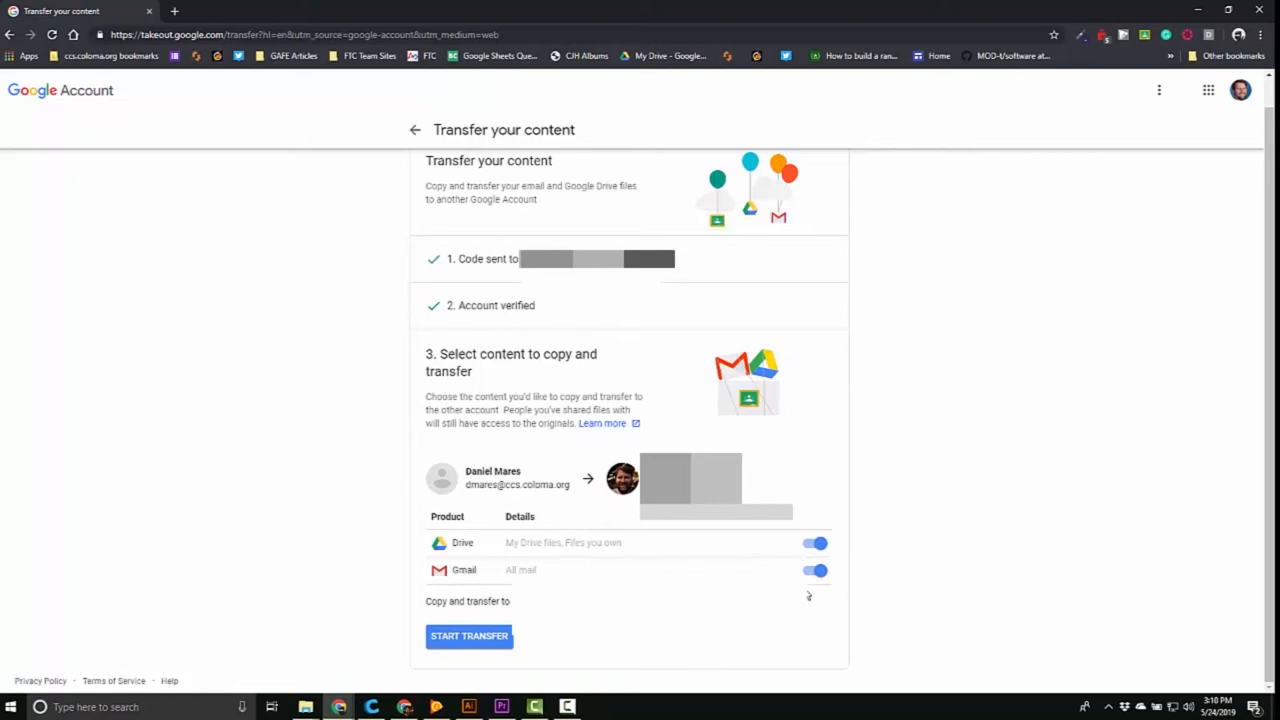